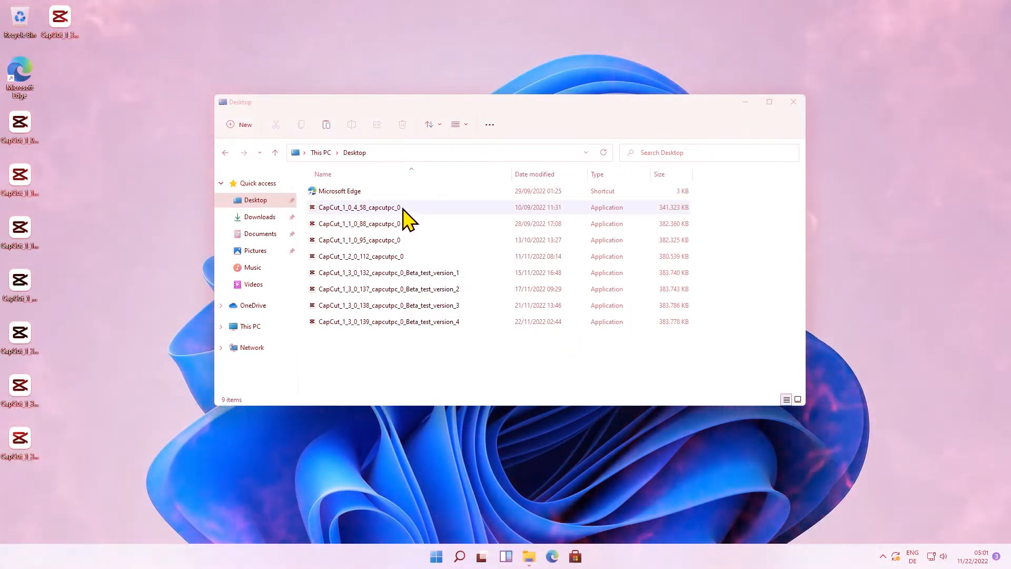
# - Check the version details of the CapCut 1.0.4 and 1.2.0 installers in Properties
pyautogui.click(359, 207)
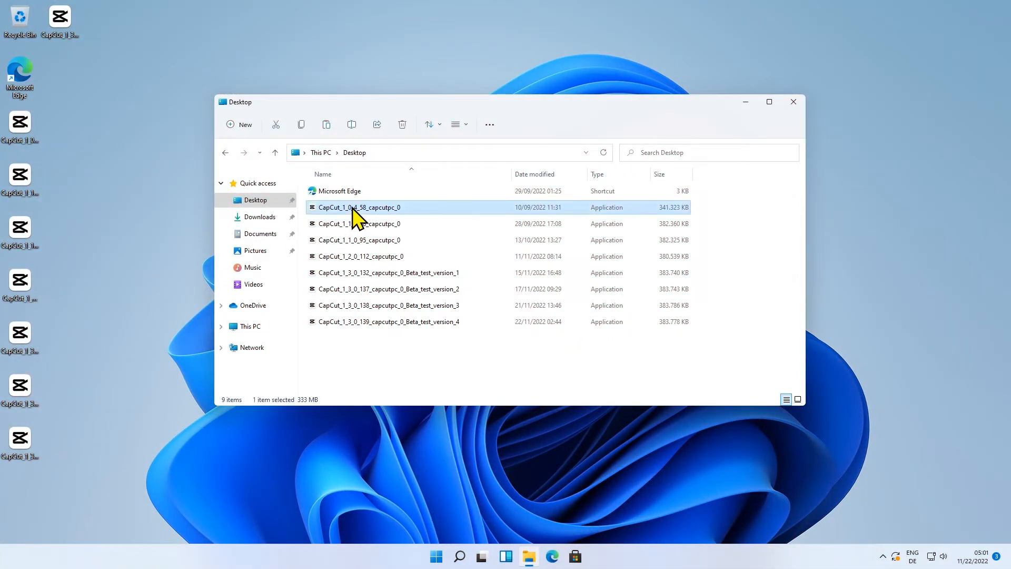
pyautogui.rightClick(360, 207)
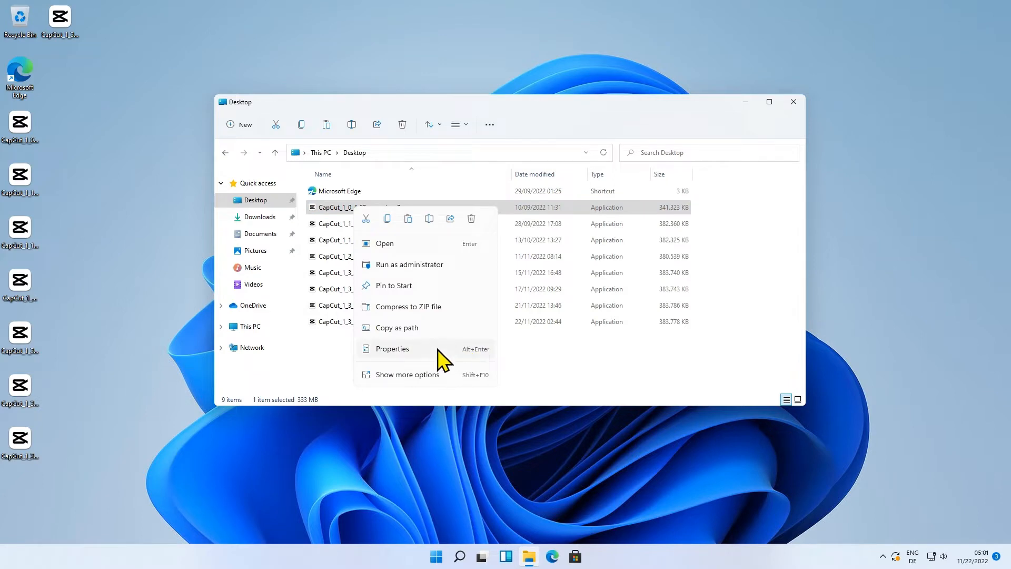
pyautogui.click(391, 348)
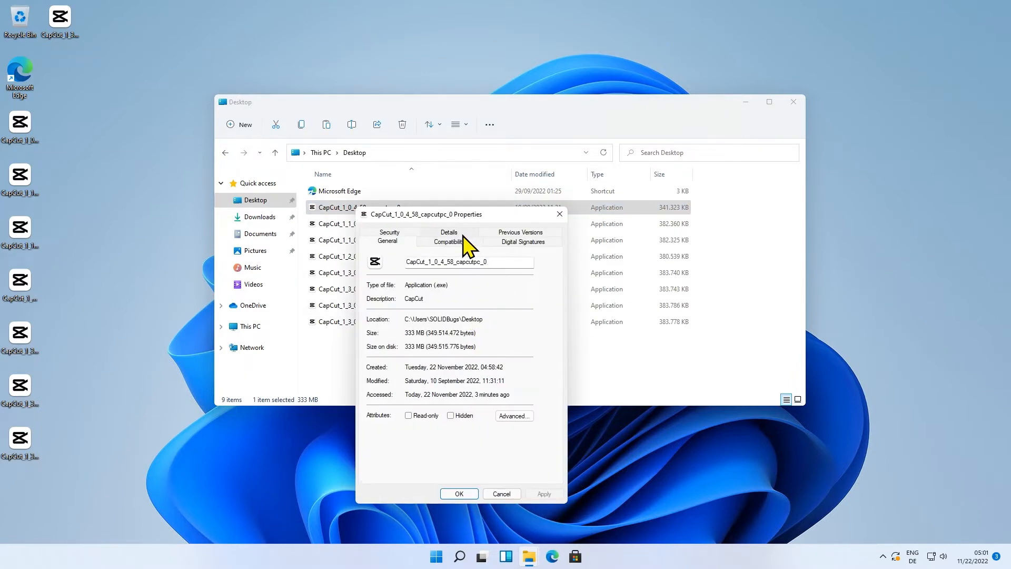
pyautogui.click(448, 232)
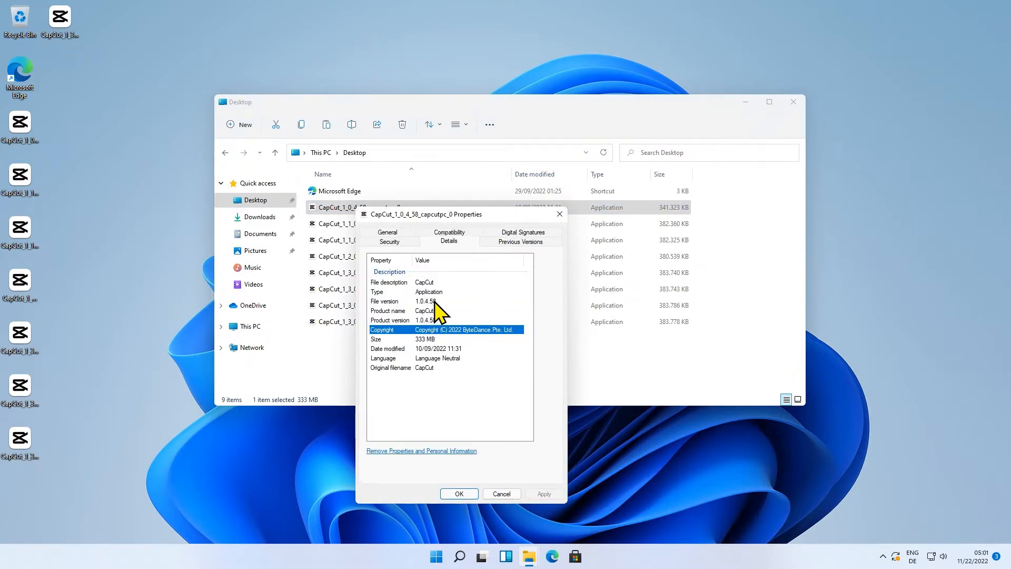
pyautogui.moveTo(508, 462)
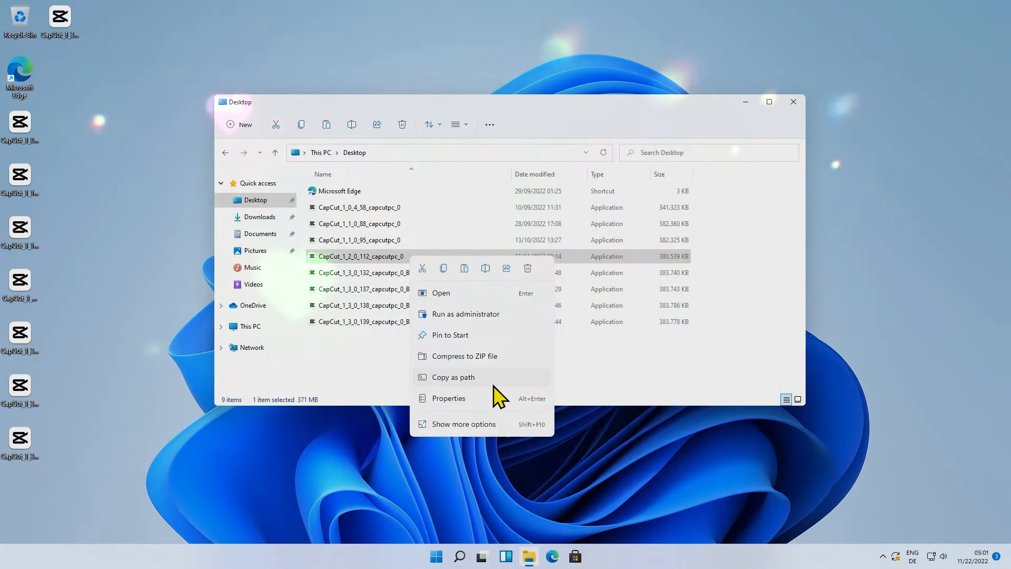
pyautogui.click(448, 398)
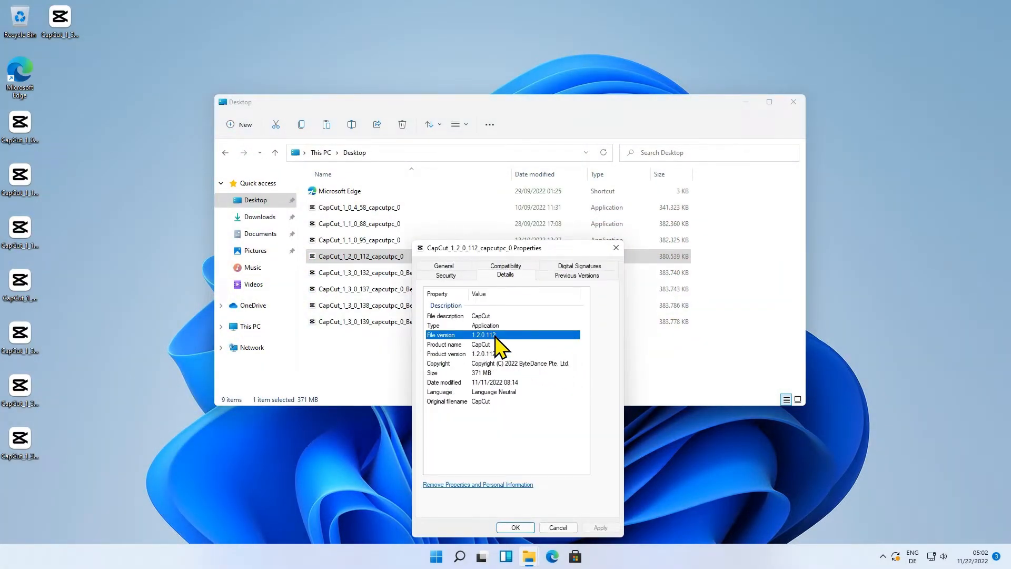
pyautogui.click(514, 527)
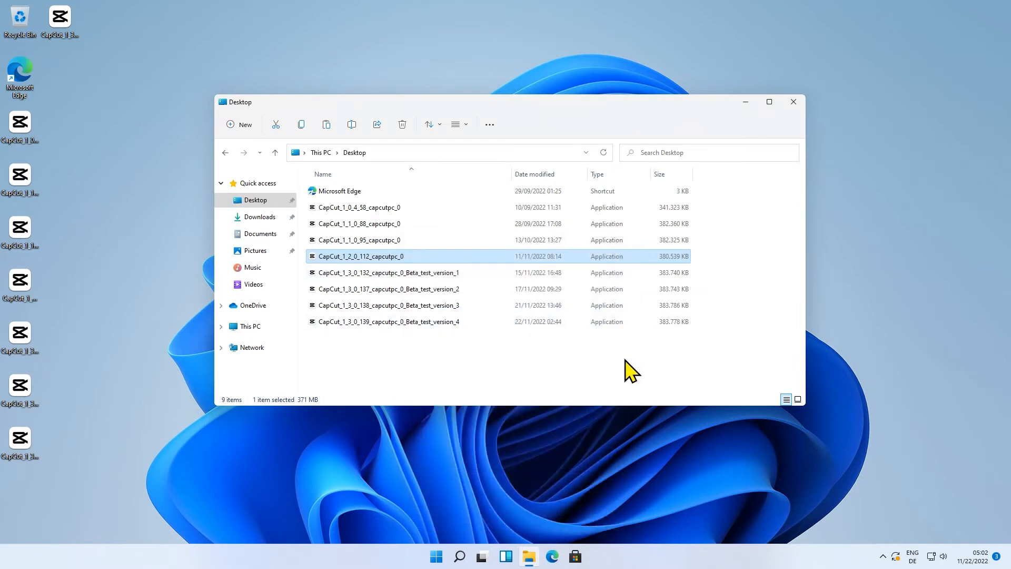
pyautogui.click(359, 239)
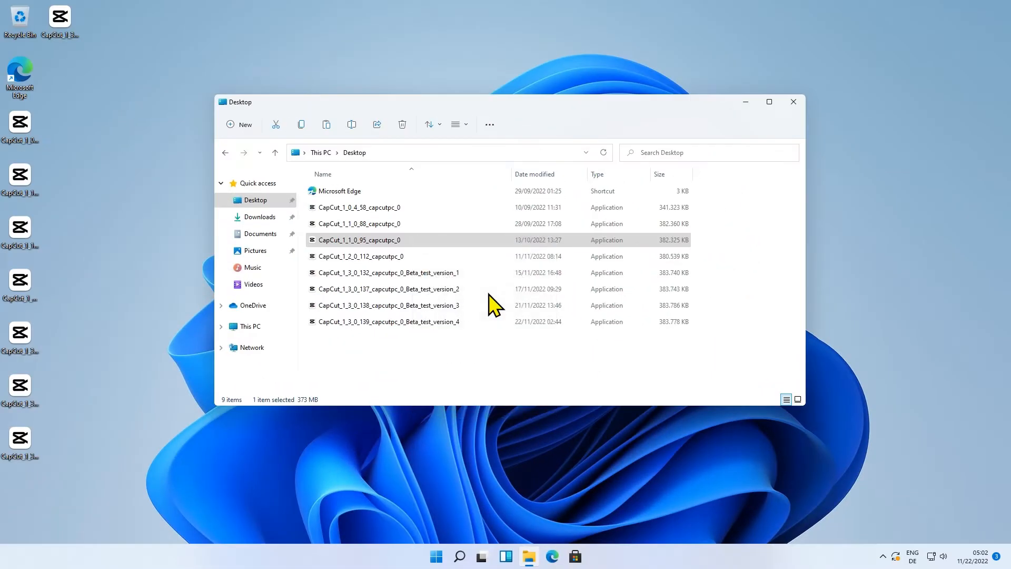
# - Run the CapCut 1.1.0.95 installer, accept UAC and the license, install, then launch CapCut
pyautogui.doubleClick(358, 239)
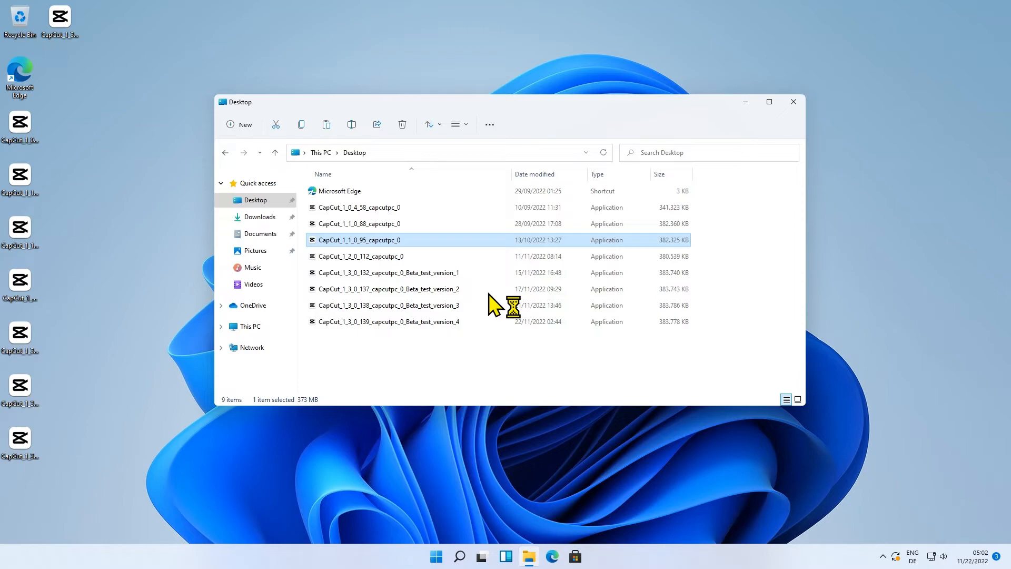
pyautogui.doubleClick(359, 240)
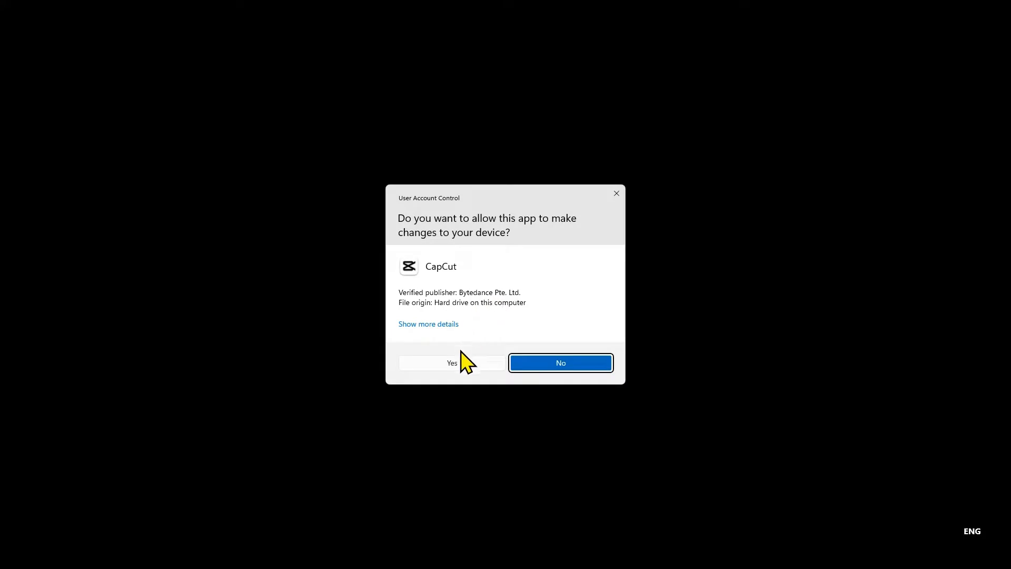
pyautogui.click(452, 362)
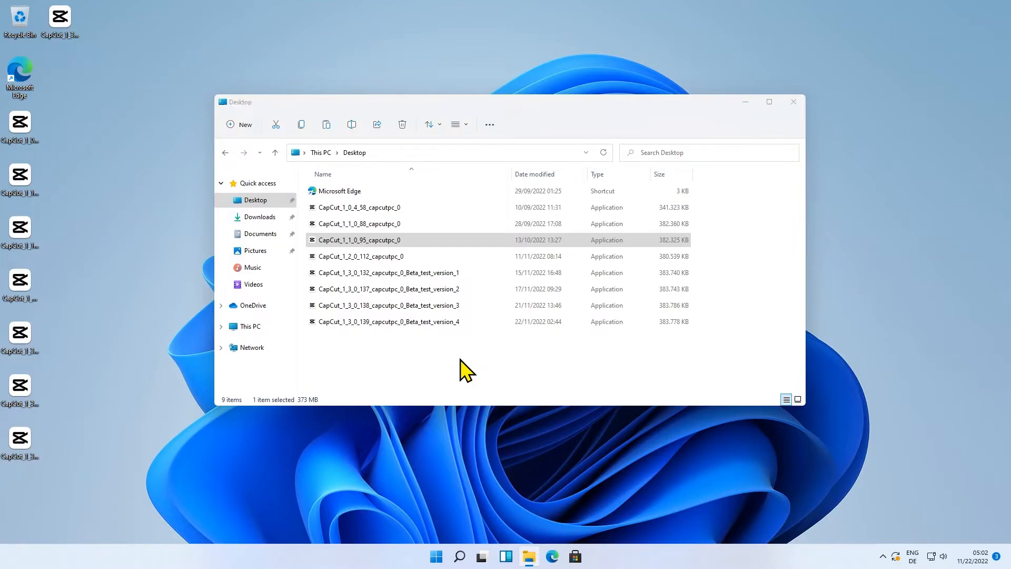
pyautogui.doubleClick(358, 239)
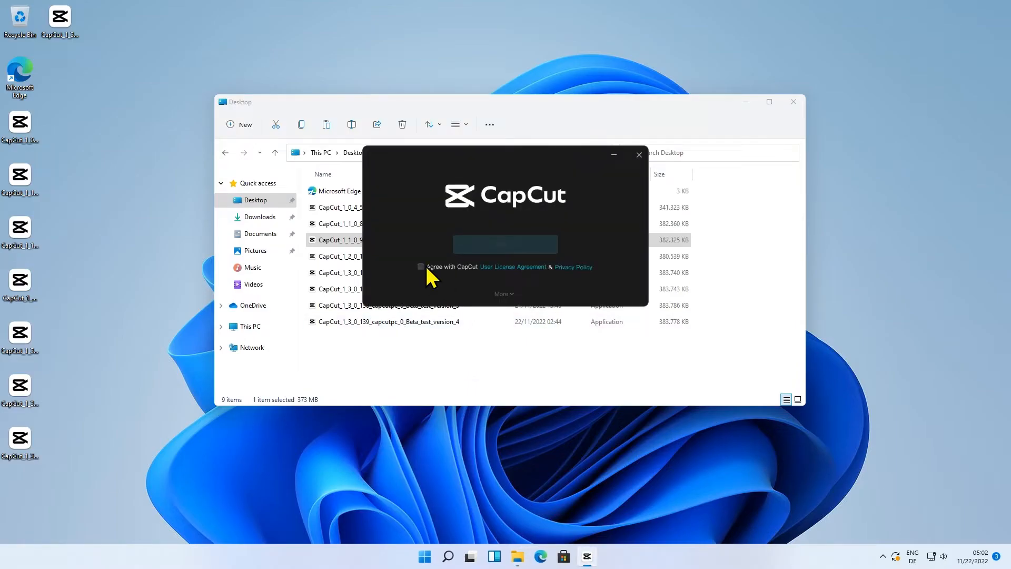
pyautogui.click(420, 267)
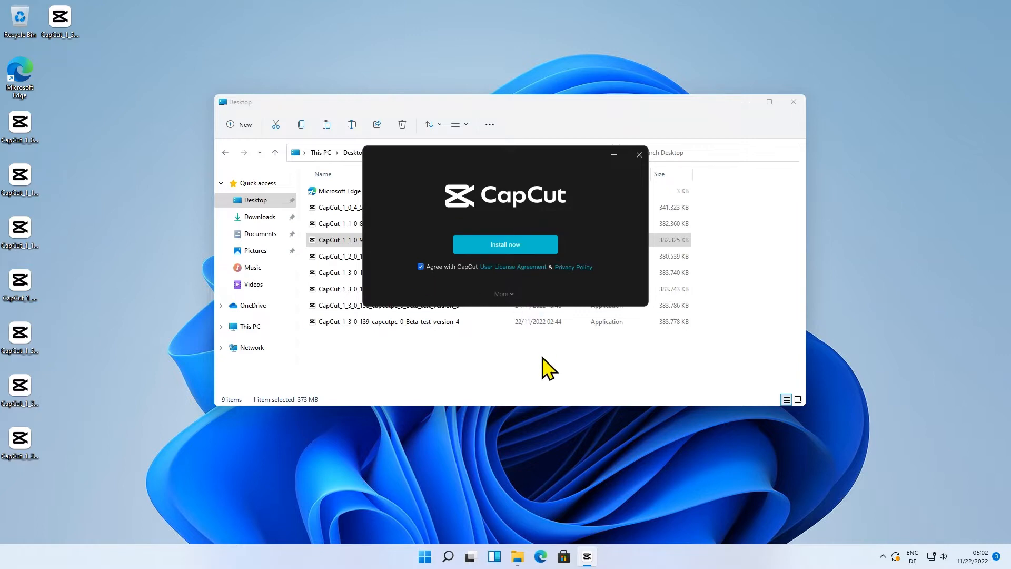
pyautogui.click(505, 244)
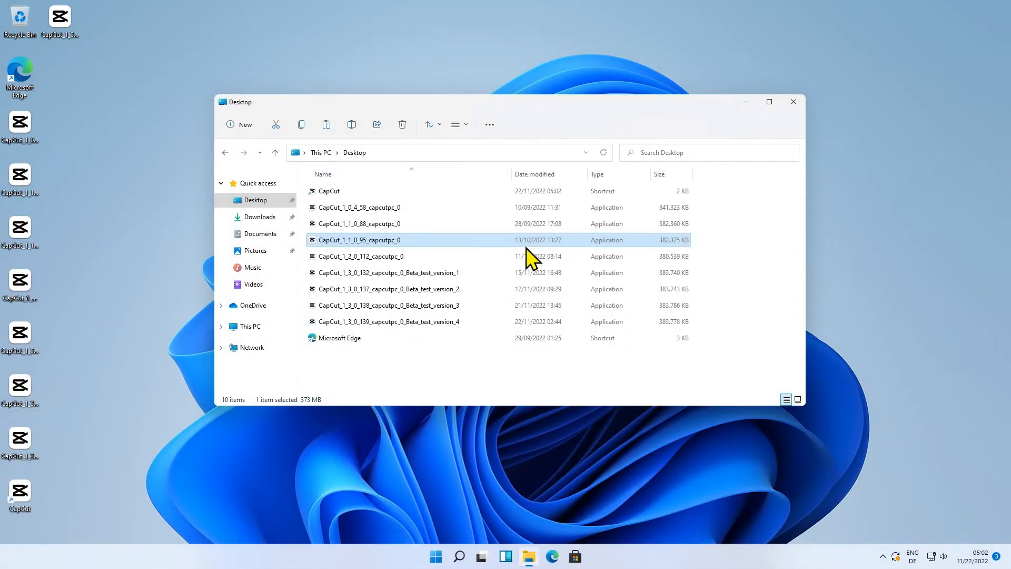
pyautogui.moveTo(529, 252)
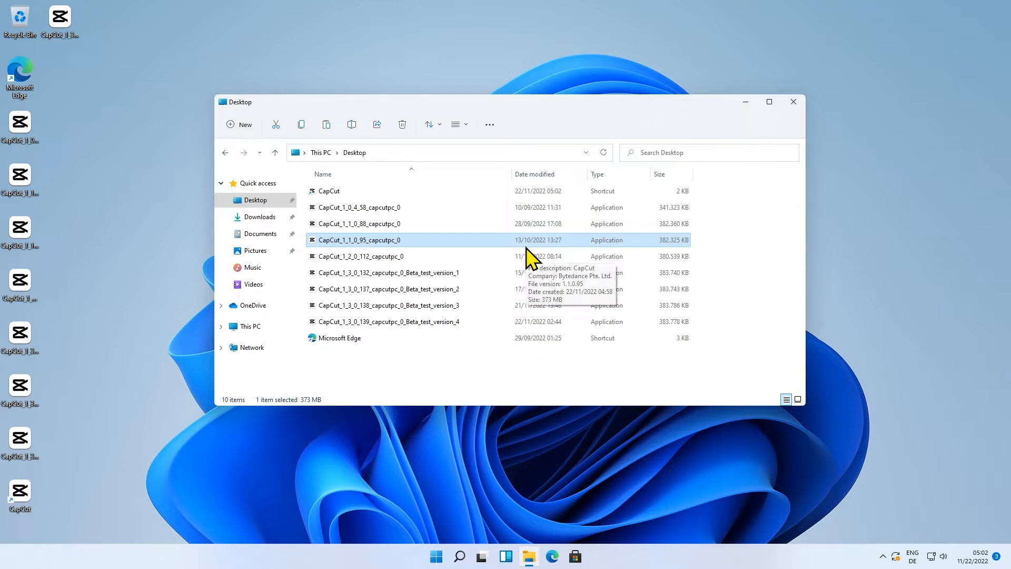
pyautogui.doubleClick(359, 241)
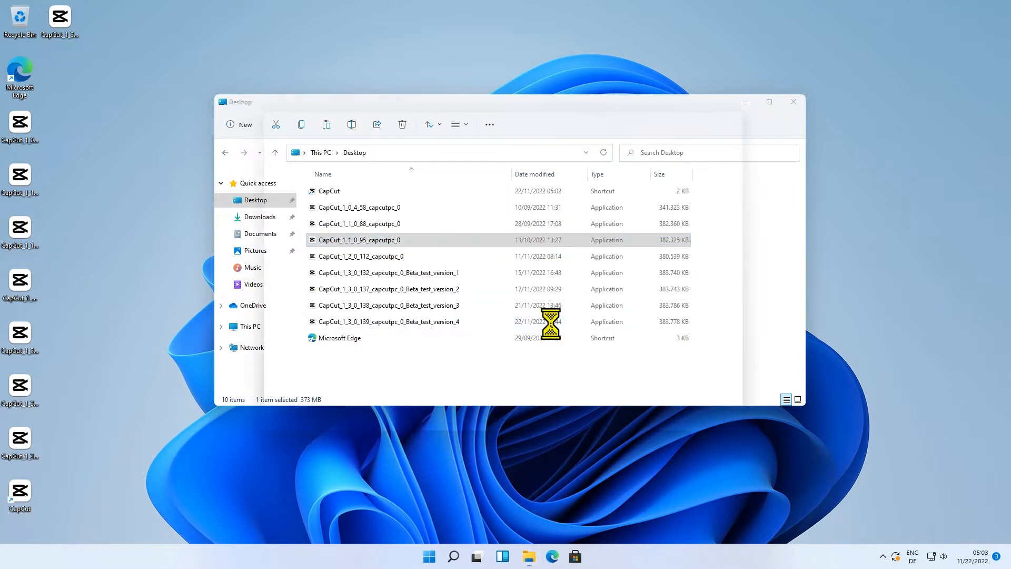
pyautogui.doubleClick(358, 240)
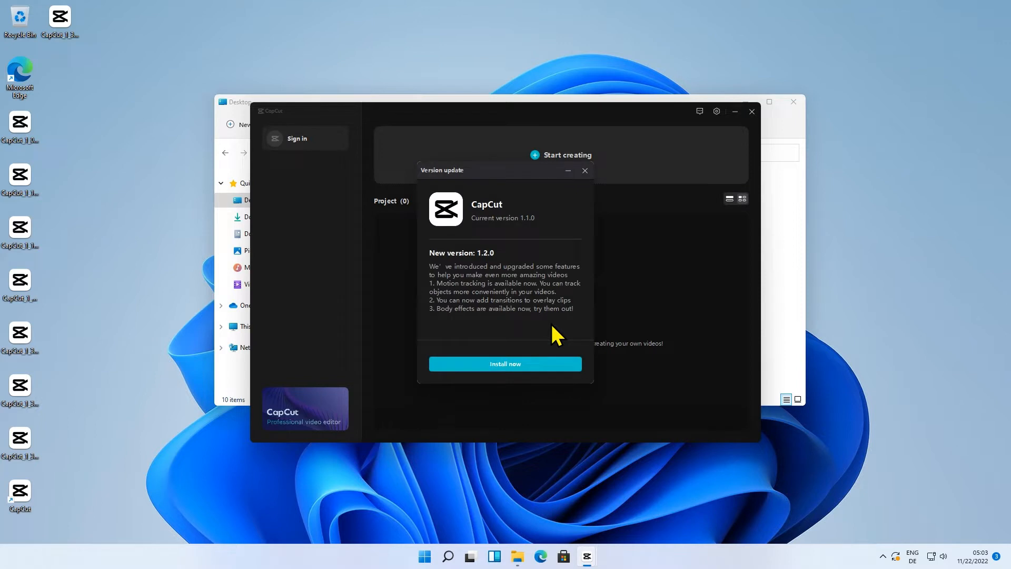
pyautogui.moveTo(538, 220)
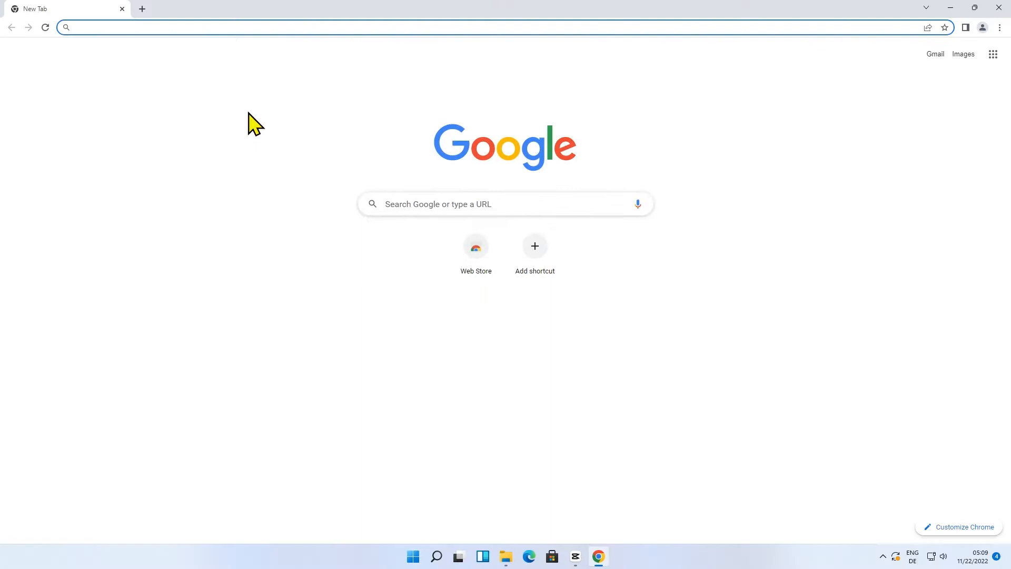
# - On live.sysinternals.com, find 'proc' and open procexp64.exe in a new tab to download it
pyautogui.write('live.sysinternals.com')
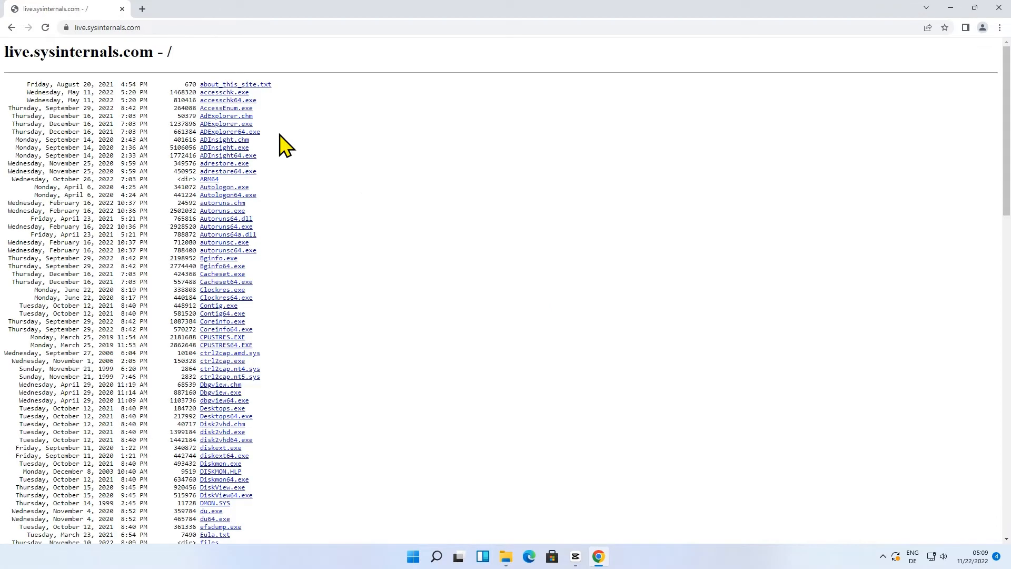
pyautogui.write('proc')
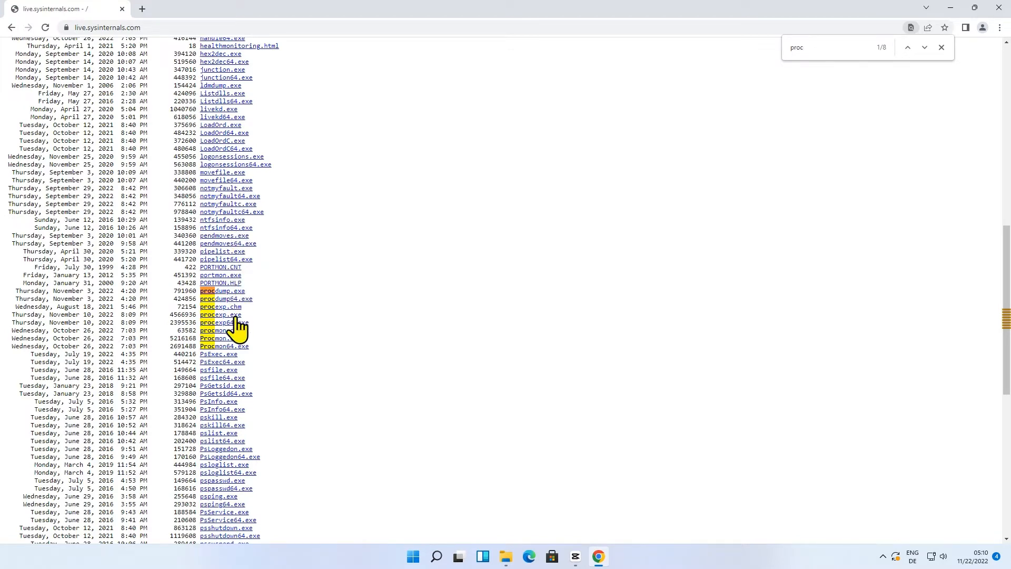
pyautogui.click(224, 322)
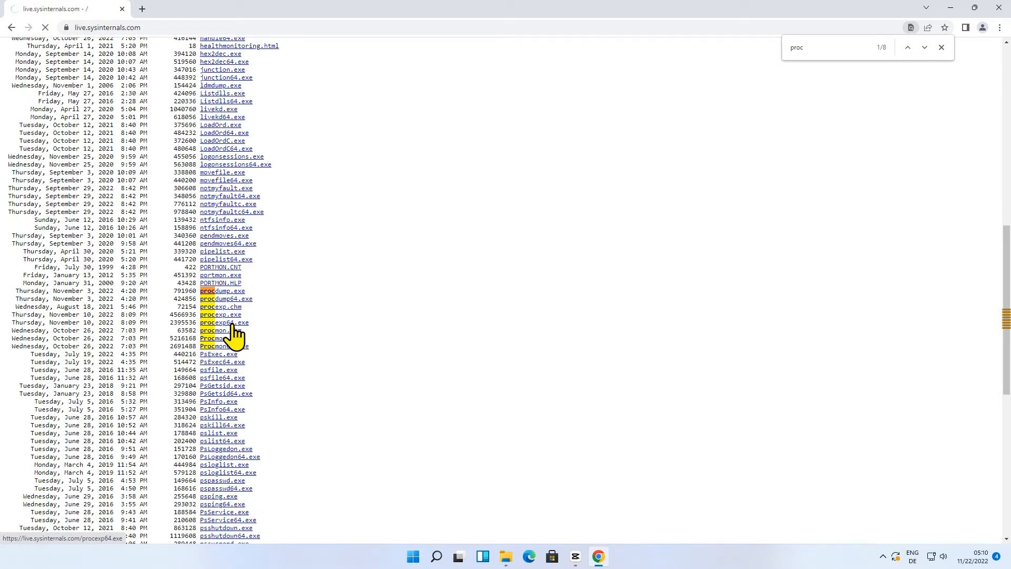
pyautogui.rightClick(224, 322)
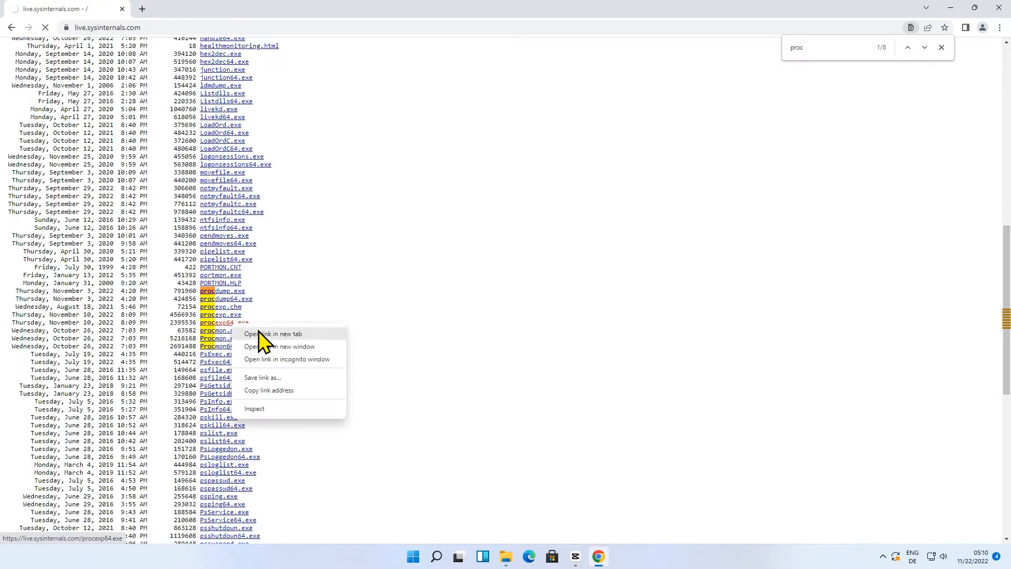
pyautogui.click(272, 334)
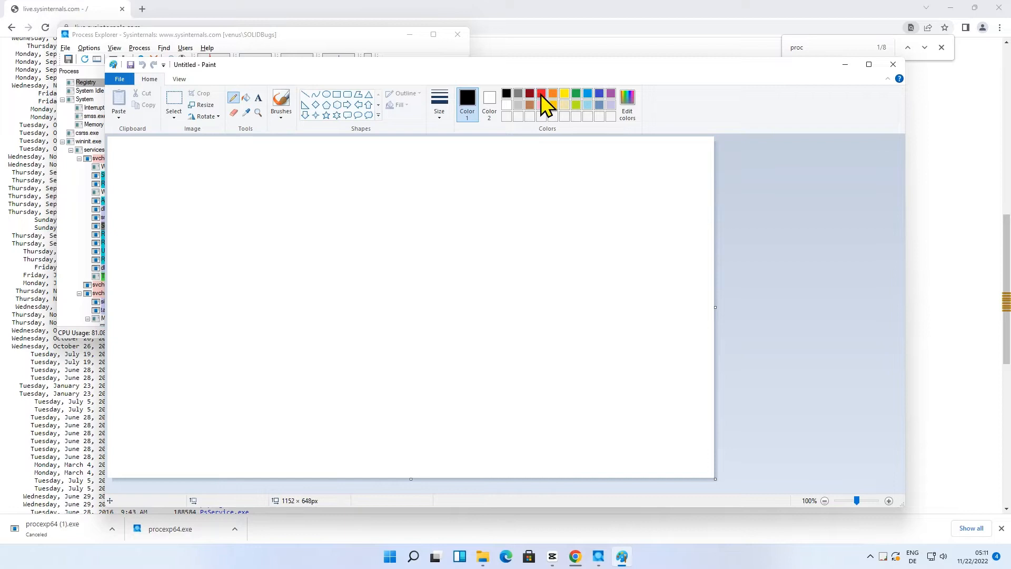
# - Draw a red freehand line on the Paint canvas
pyautogui.click(439, 100)
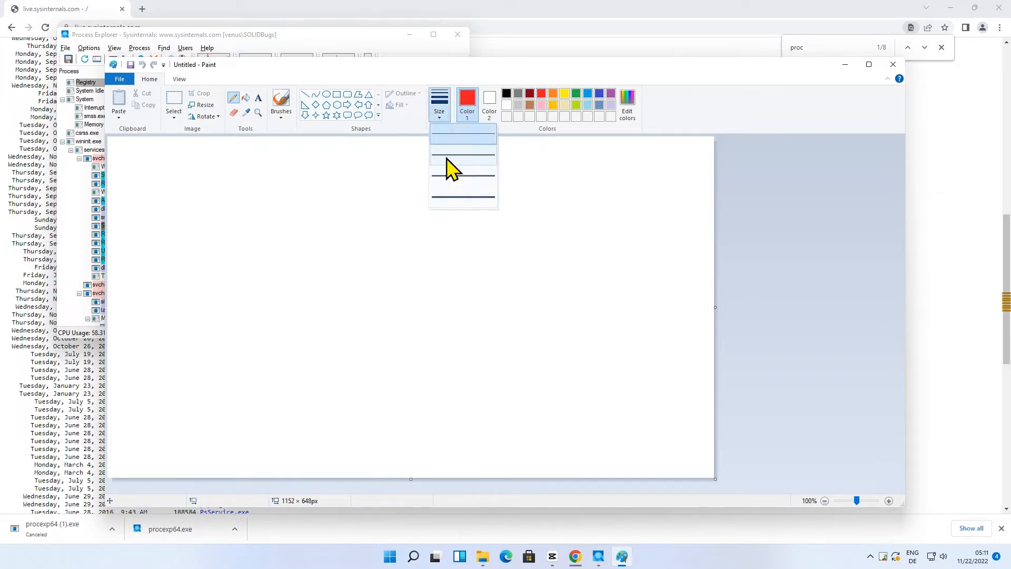
pyautogui.moveTo(314, 230); pyautogui.dragTo(426, 284)
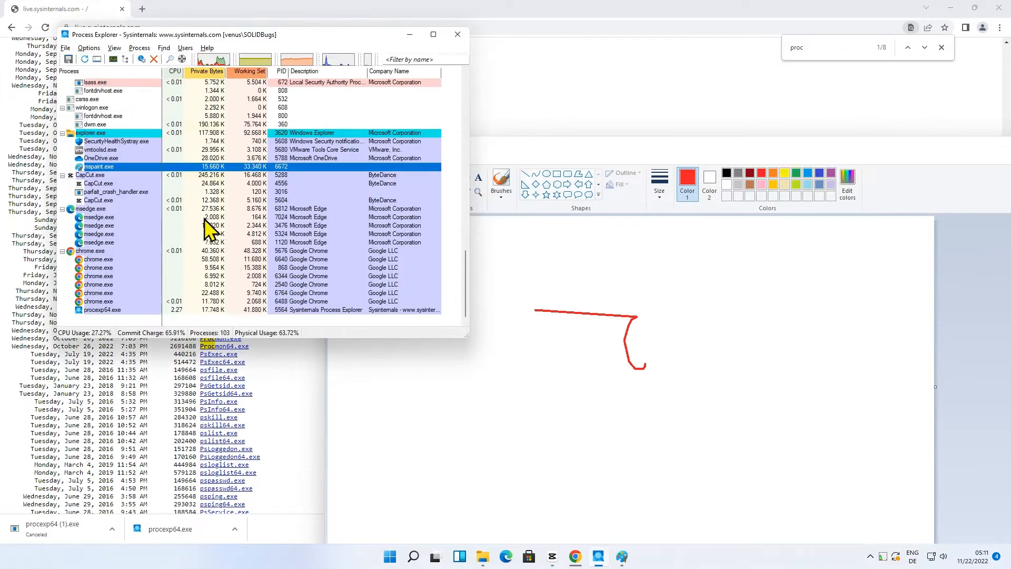
# - Suspend mspaint.exe in Process Explorer, then resume it
pyautogui.rightClick(97, 166)
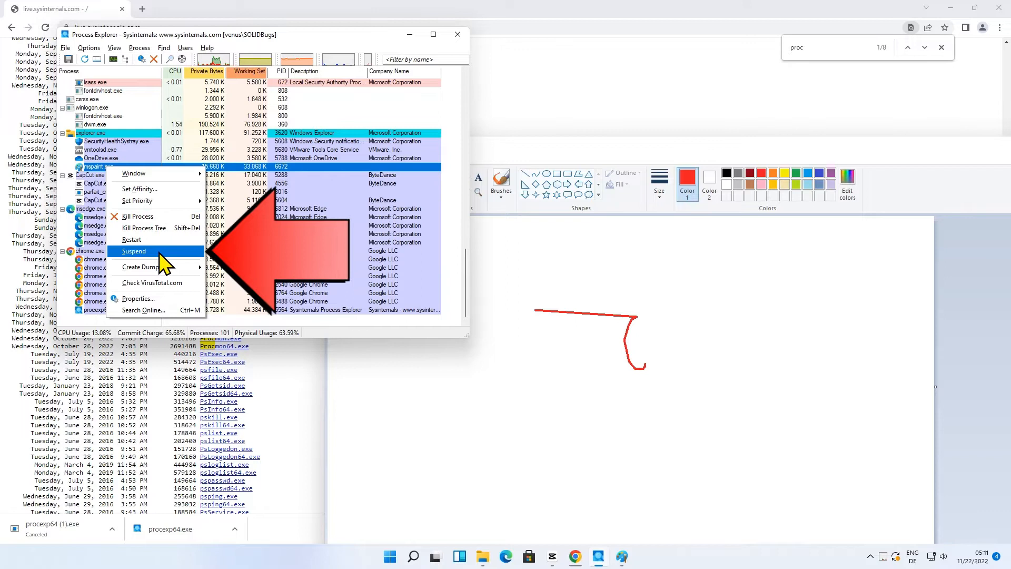
pyautogui.click(133, 251)
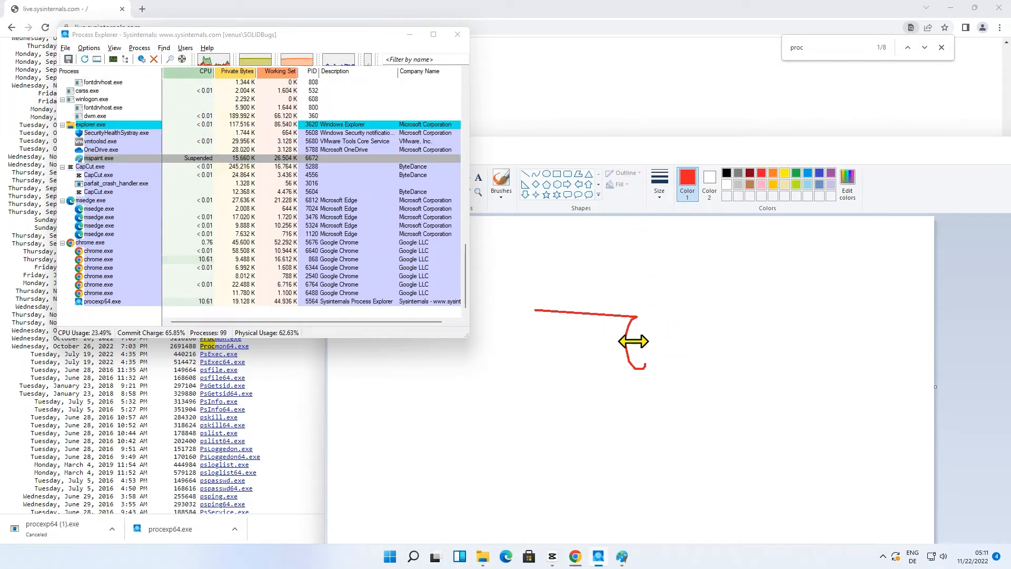
pyautogui.moveTo(597, 232)
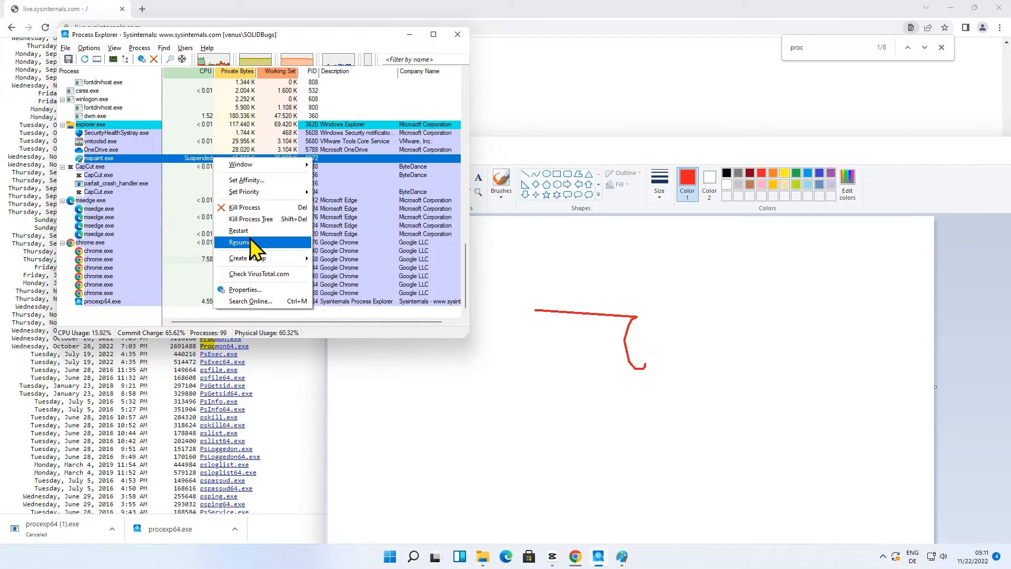
pyautogui.click(239, 242)
pyautogui.write('process')
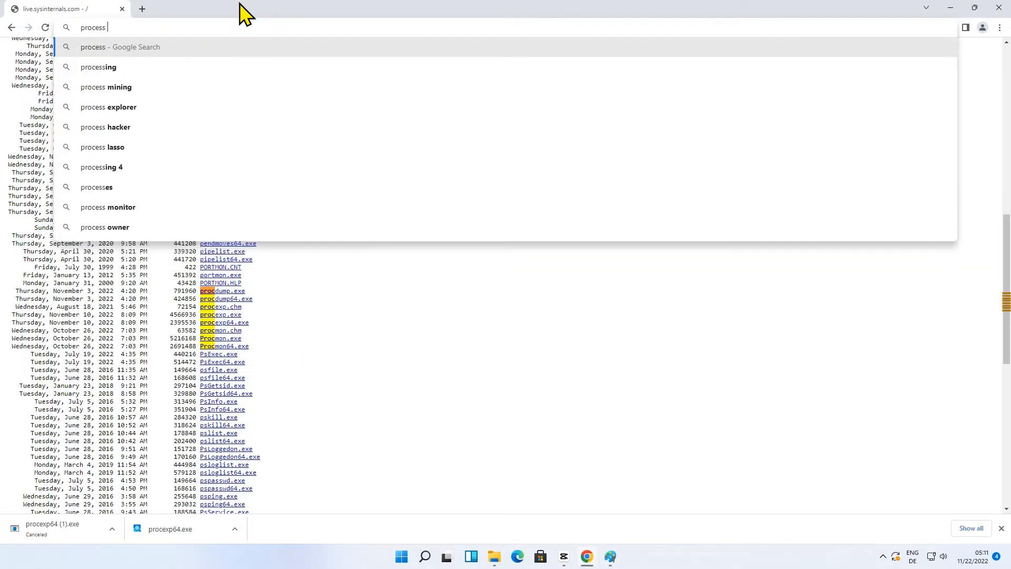
# - Search 'process hacker', decline cookies, and go from the Overview site to Downloads
pyautogui.click(106, 127)
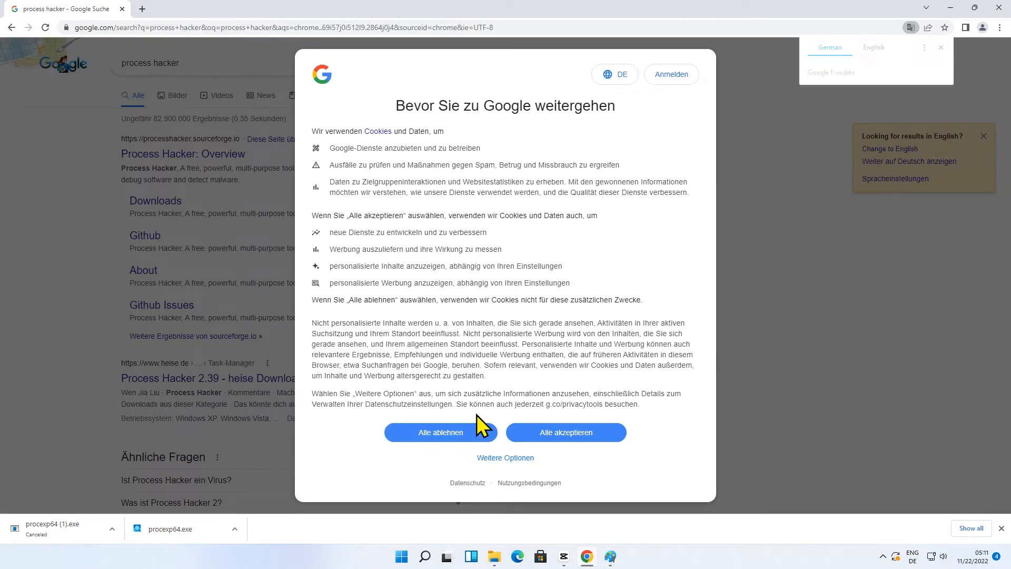
pyautogui.click(440, 432)
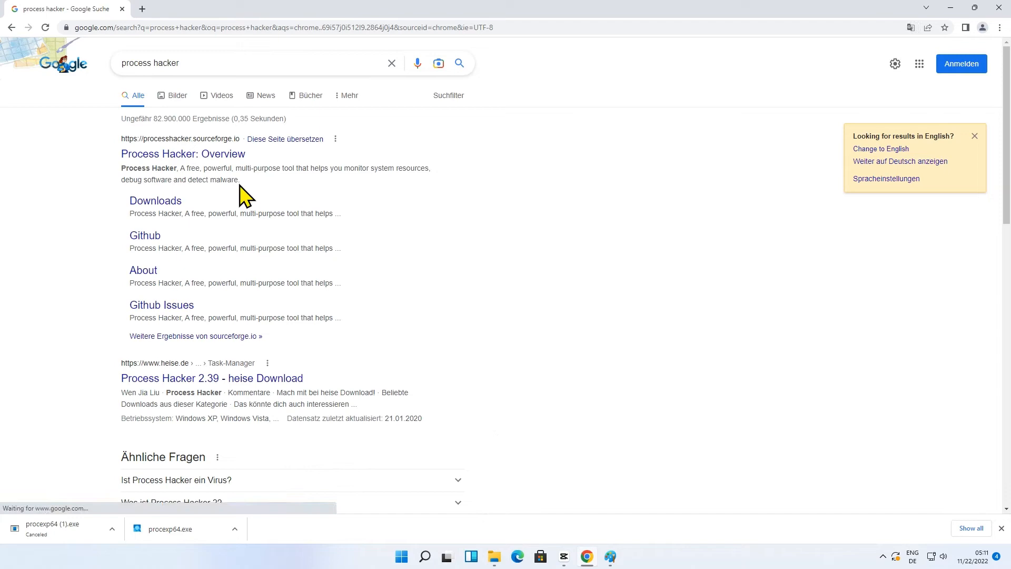
pyautogui.click(182, 153)
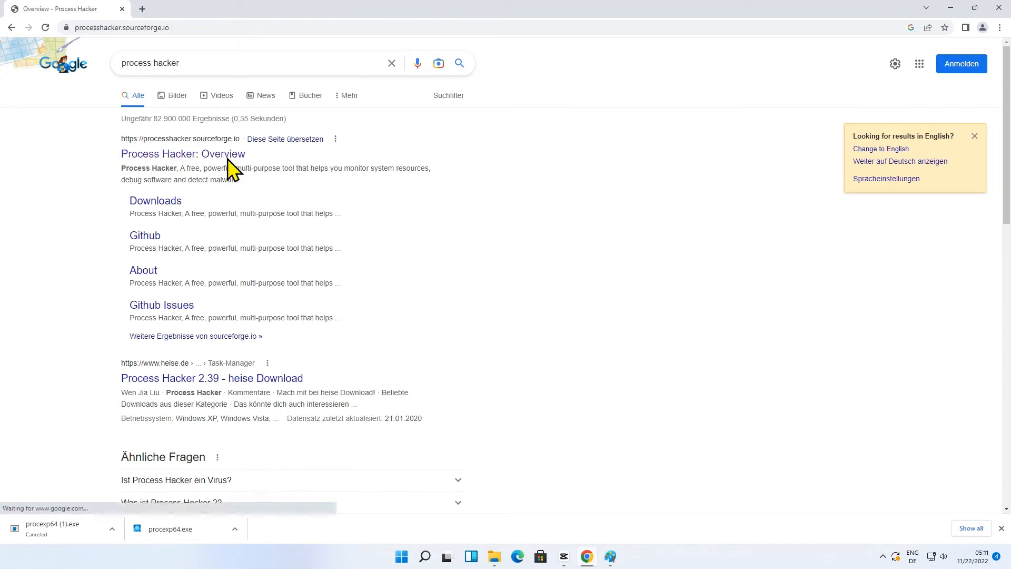
pyautogui.click(183, 154)
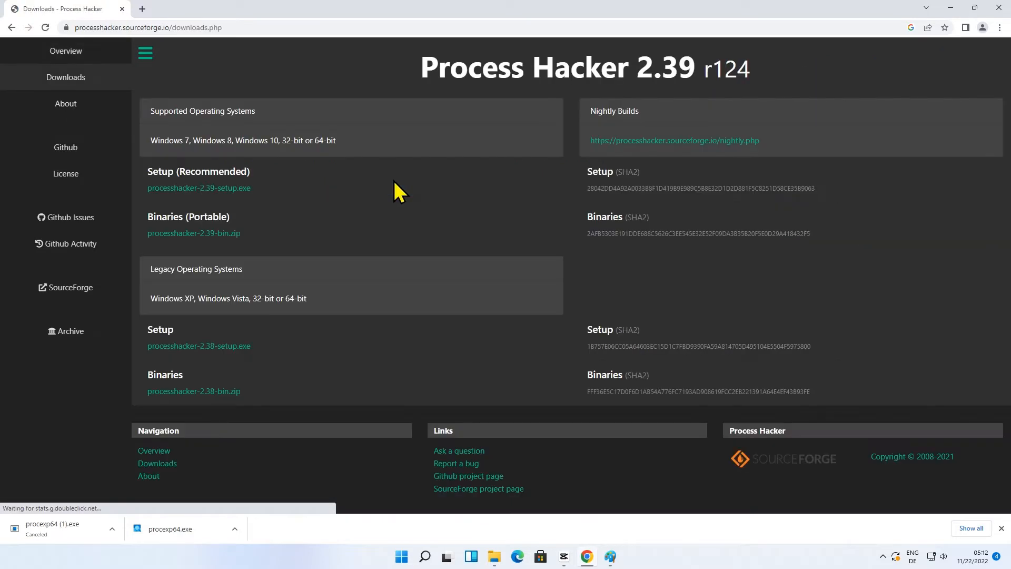
# - Download the recommended processhacker-2.39-setup.exe from SourceForge
pyautogui.click(198, 187)
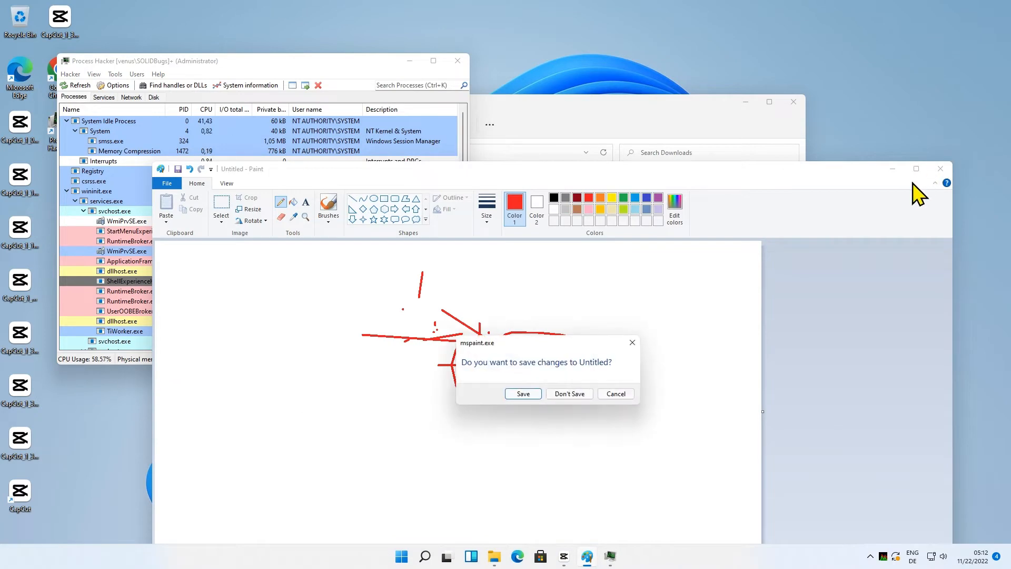
# - Discard the unsaved Paint sketch and bring up the msedge.exe process's actions
pyautogui.click(569, 394)
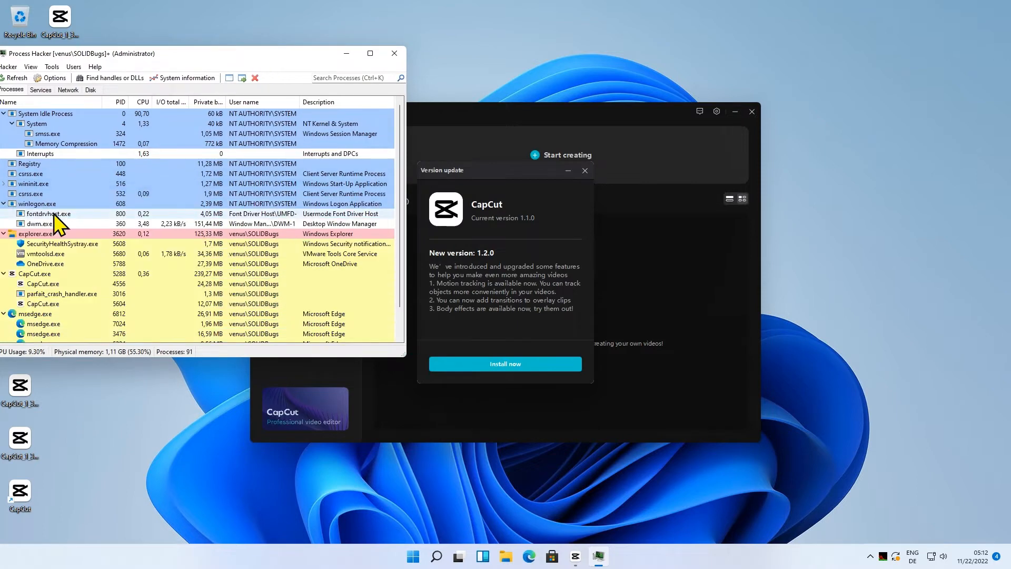
pyautogui.moveTo(19, 324)
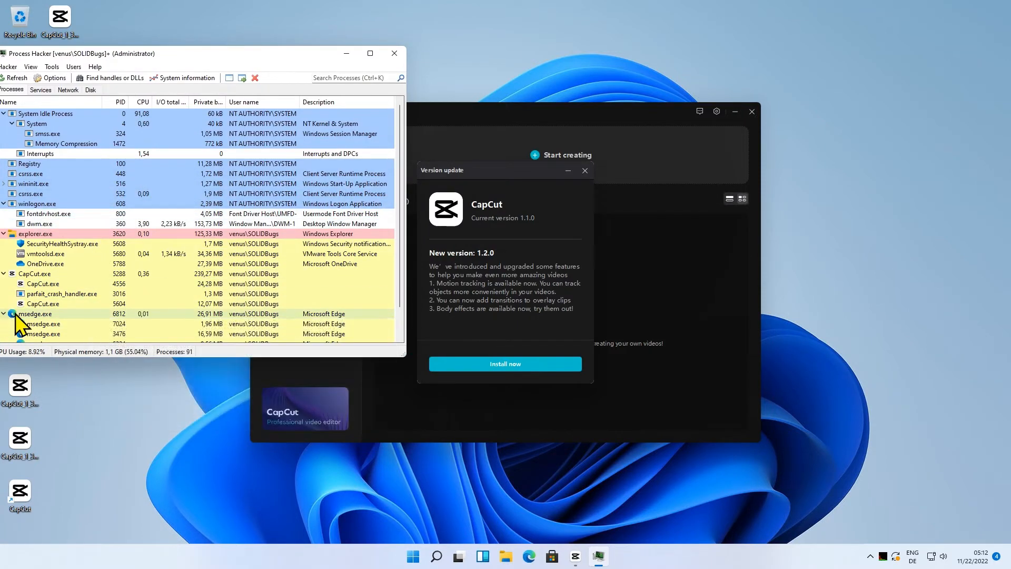
pyautogui.rightClick(35, 313)
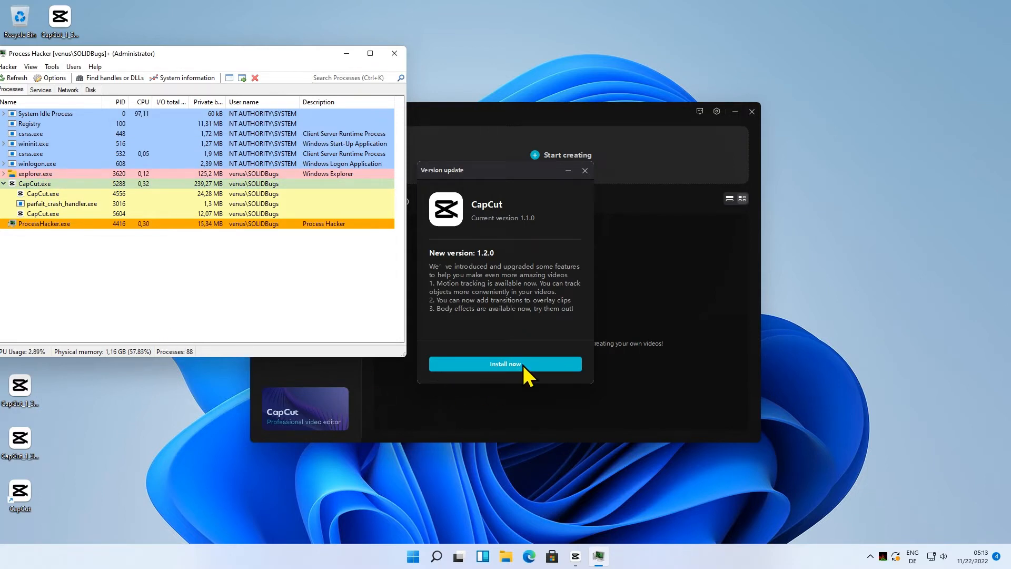
# - Start installing the CapCut 1.2.0 update from the Version update dialog
pyautogui.click(504, 363)
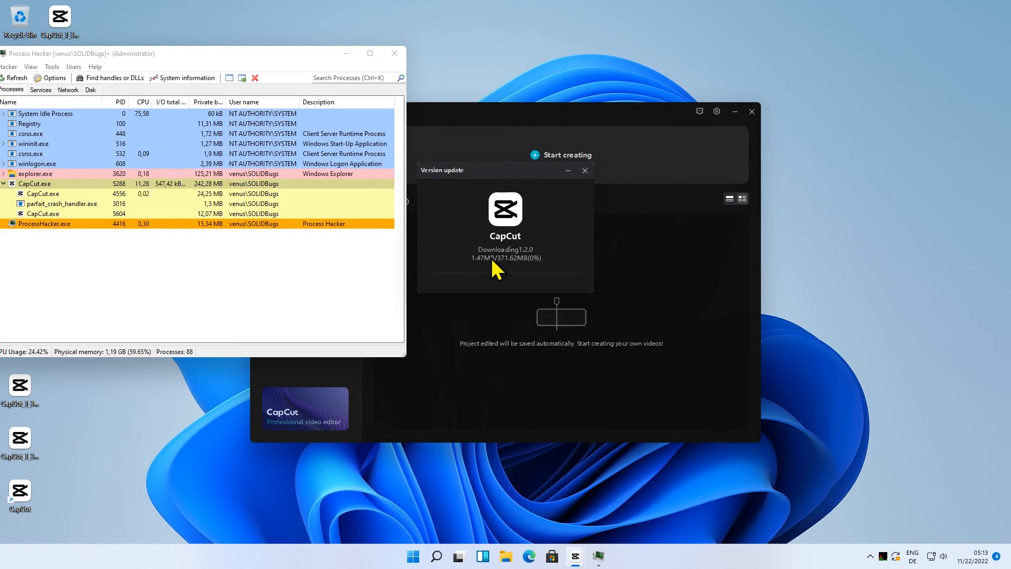
pyautogui.moveTo(90, 97)
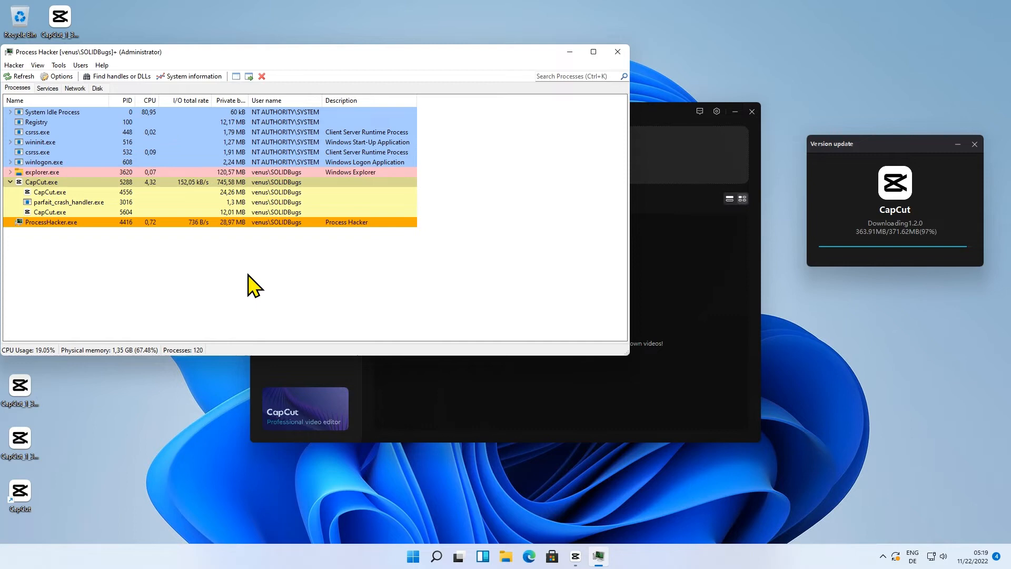
pyautogui.moveTo(176, 194)
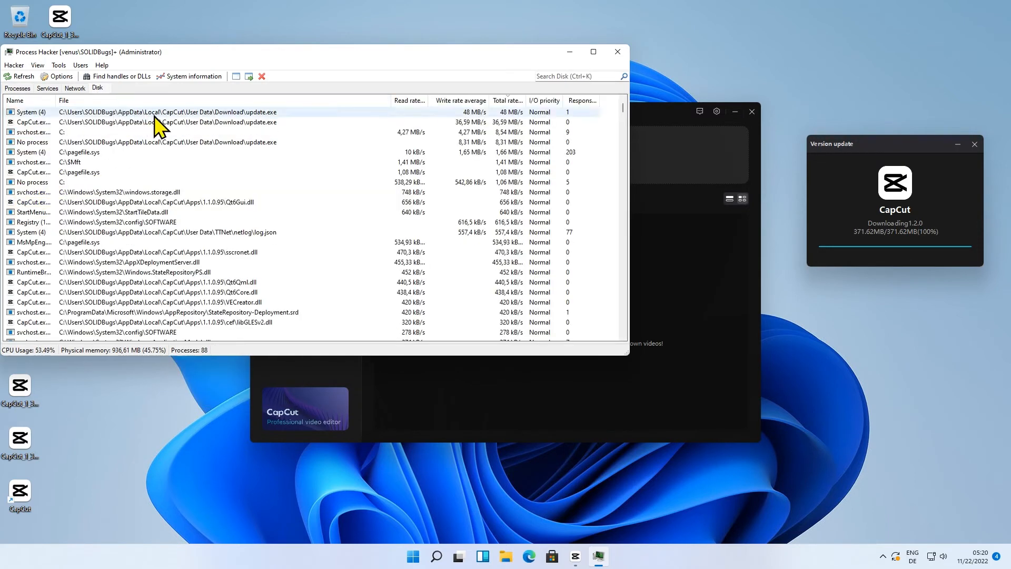
# - Bring up the update.exe disk entry's actions to reach its file location
pyautogui.rightClick(167, 121)
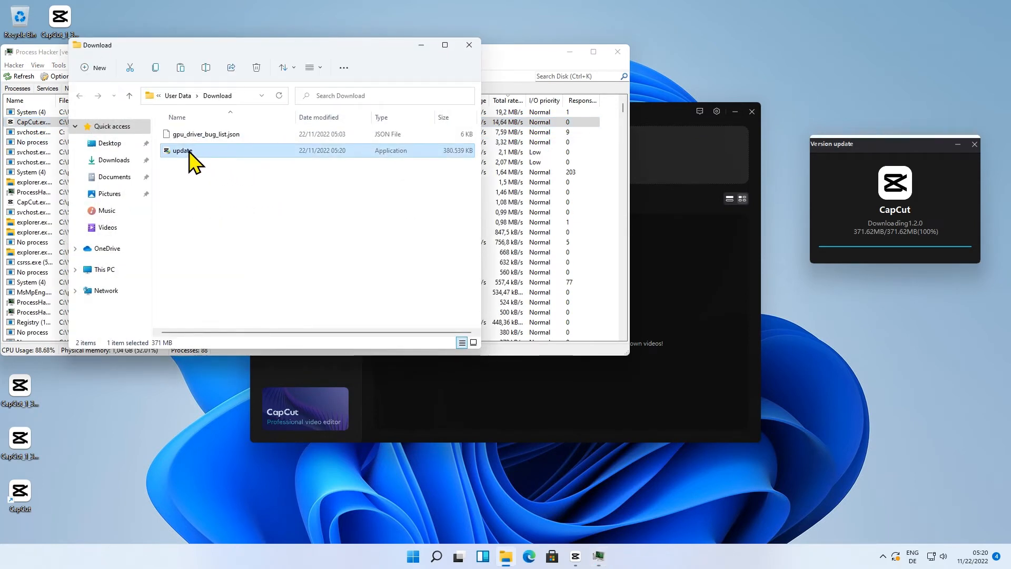
# - Copy update.exe to the desktop, replacing the existing file, and minimize the Download folder
pyautogui.rightClick(182, 150)
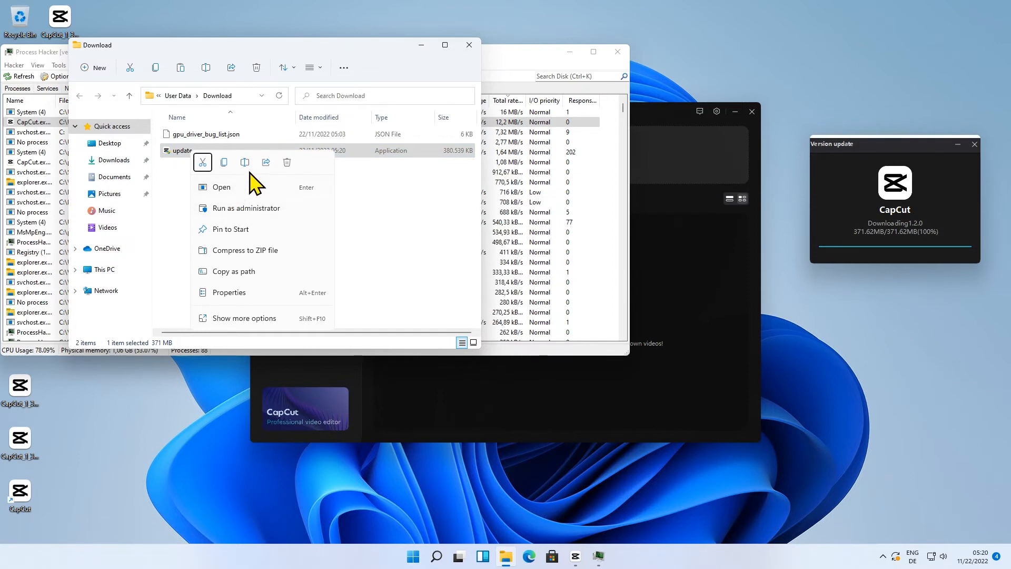
pyautogui.moveTo(229, 174)
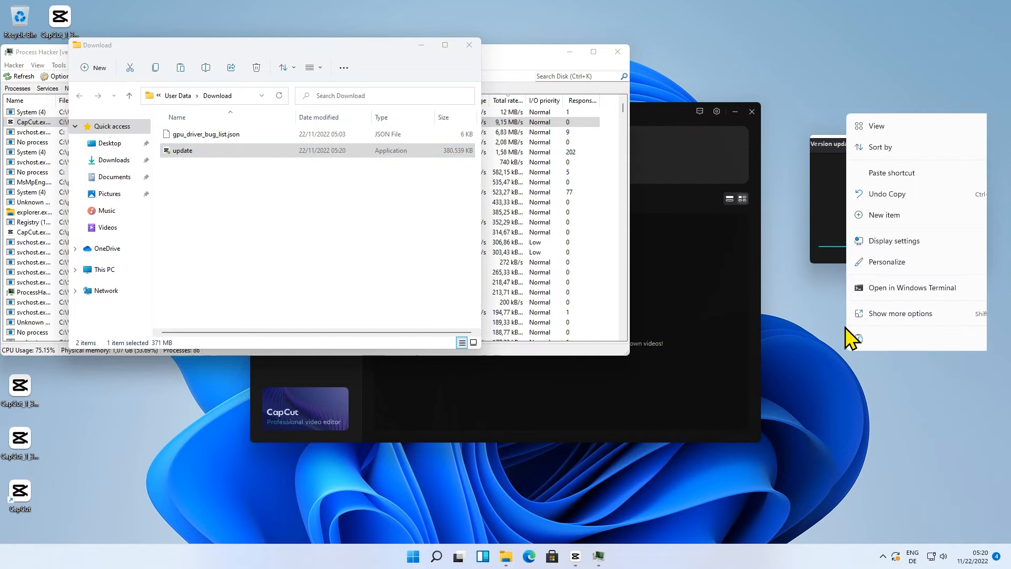
pyautogui.moveTo(887, 299)
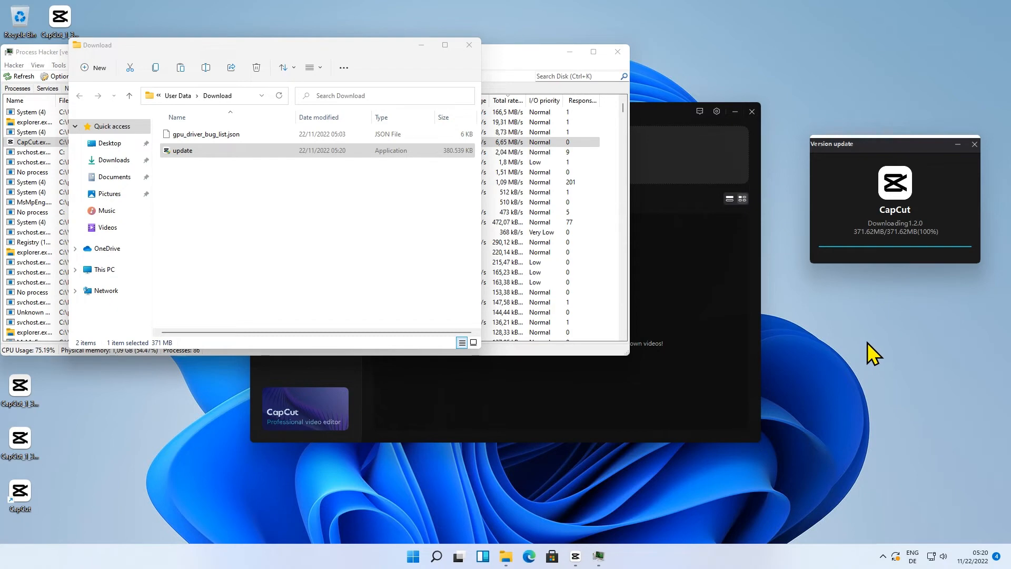
pyautogui.moveTo(733, 445)
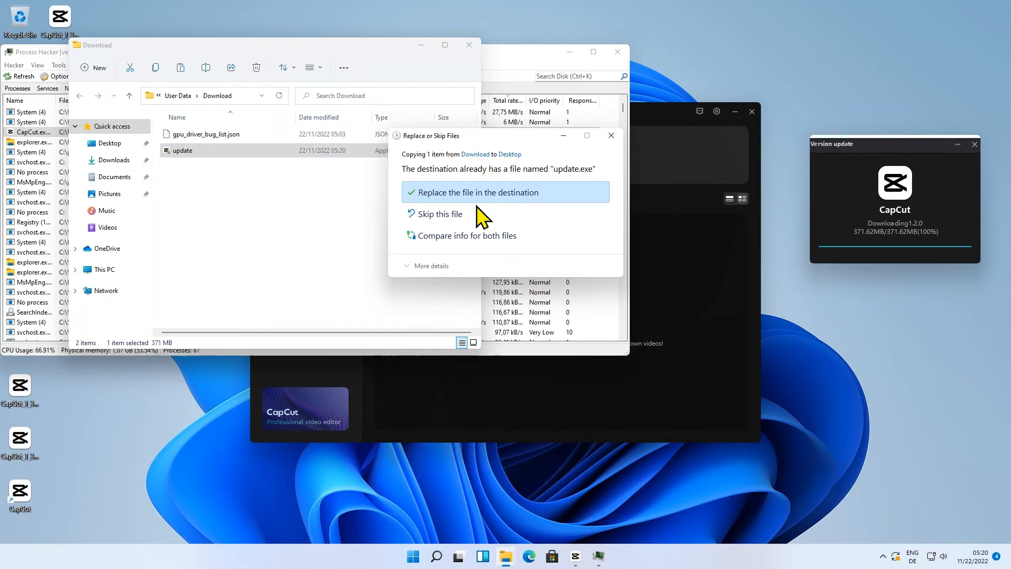
pyautogui.click(505, 192)
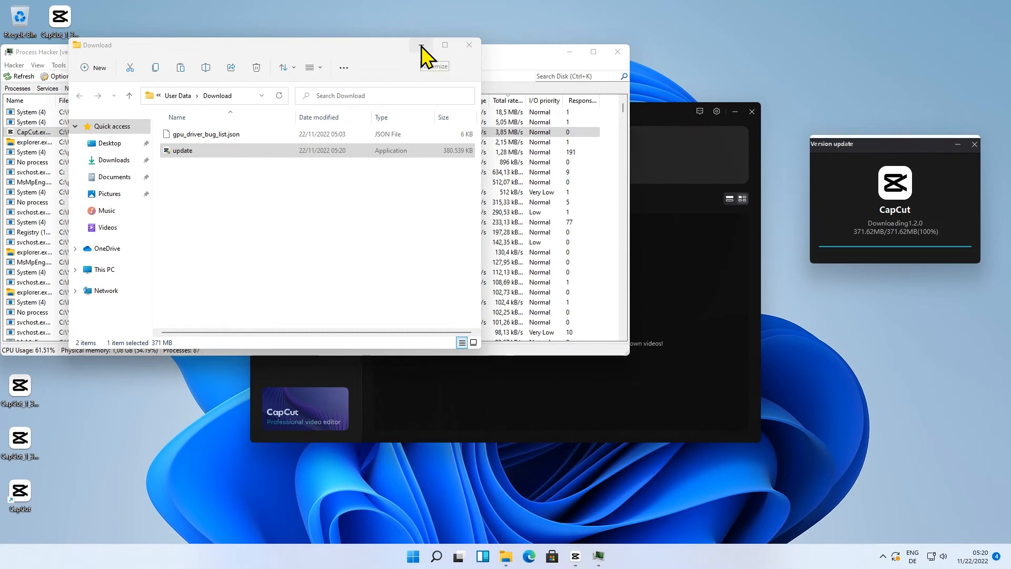
pyautogui.click(469, 44)
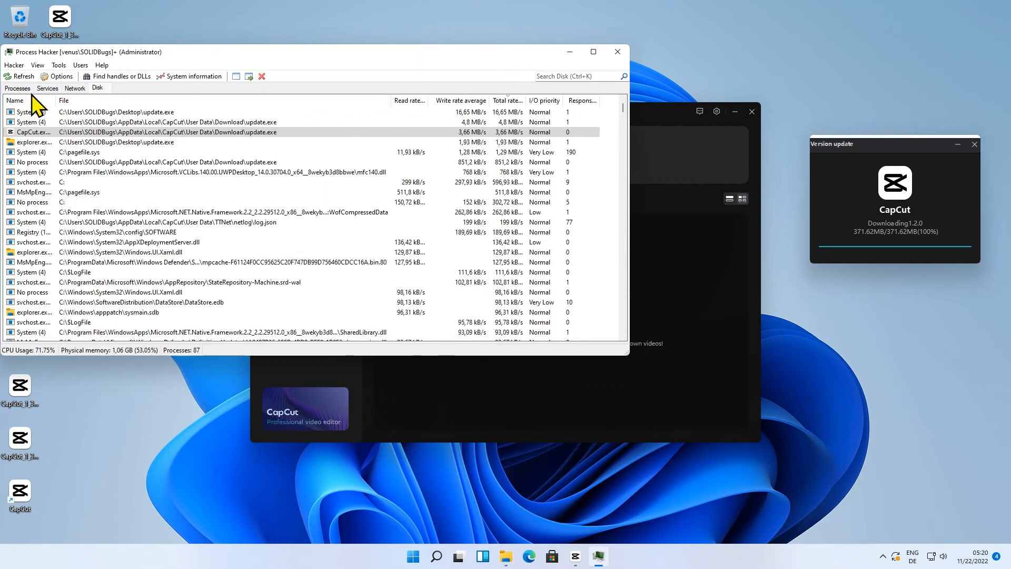
# - Open the right-click menu on the CapCut process in Process Hacker
pyautogui.rightClick(35, 182)
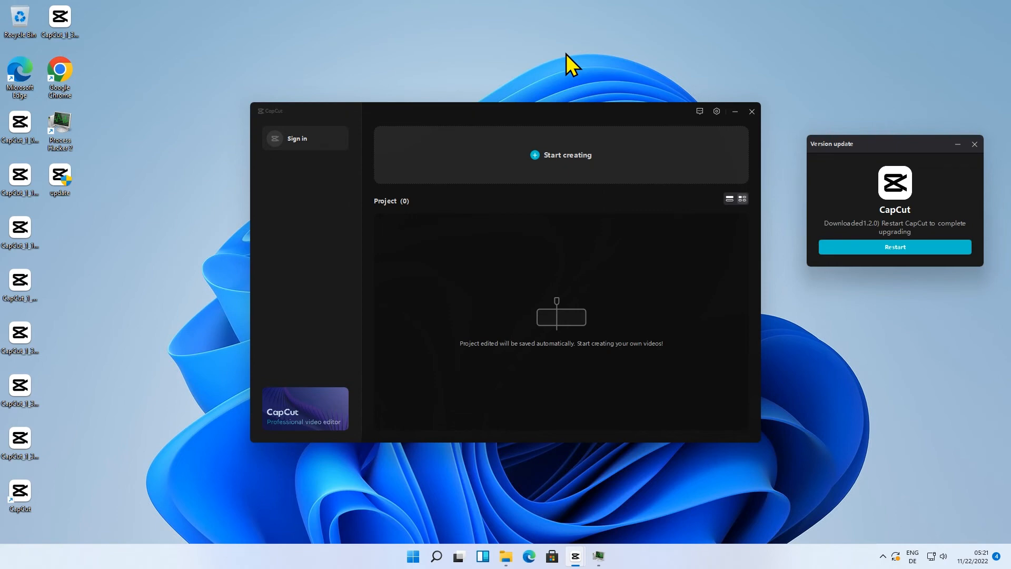
pyautogui.moveTo(970, 225)
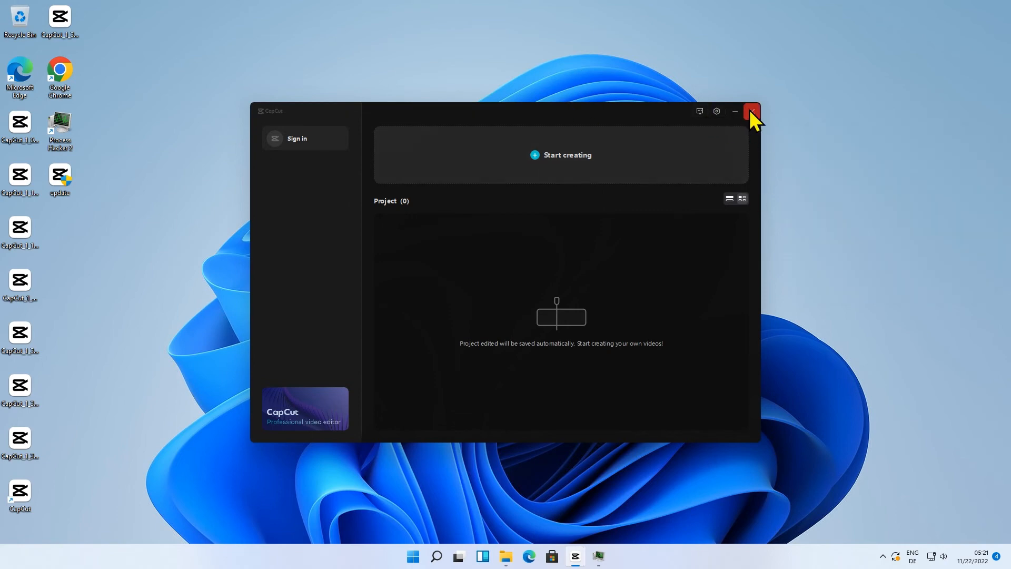
# - Close CapCut, then view the maximized Desktop folder in File Explorer sorted by size
pyautogui.click(750, 111)
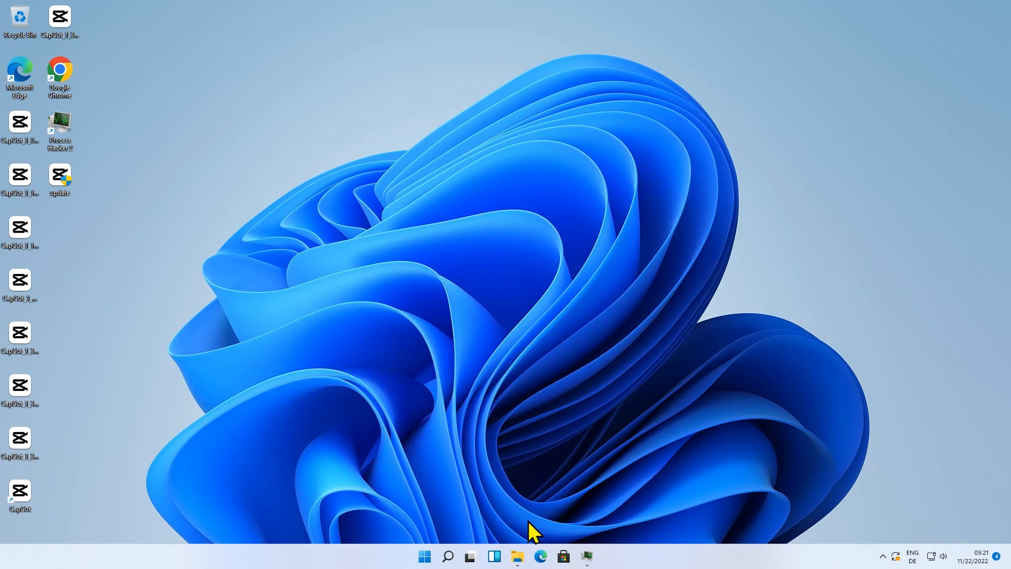
pyautogui.click(516, 556)
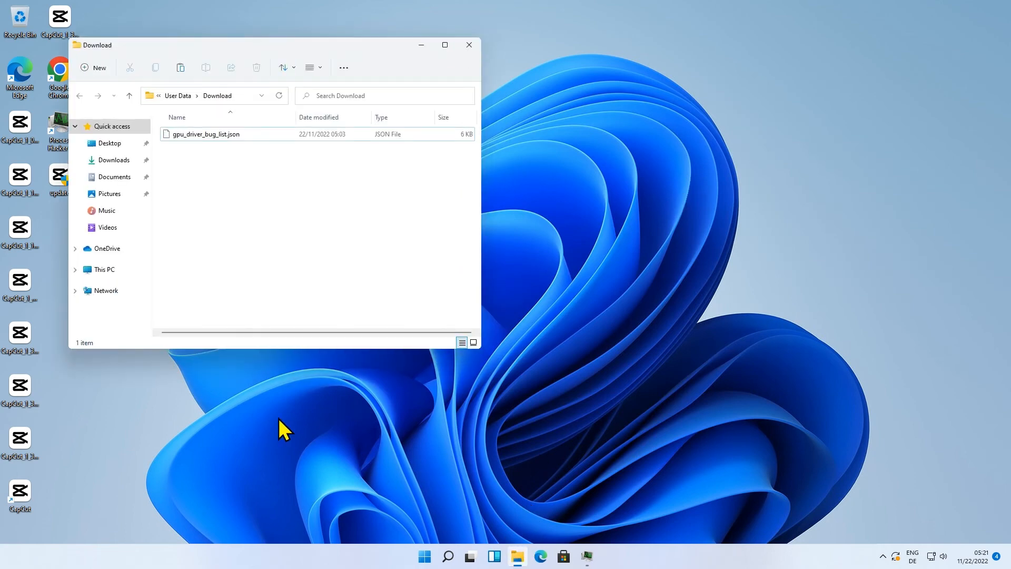
pyautogui.click(108, 143)
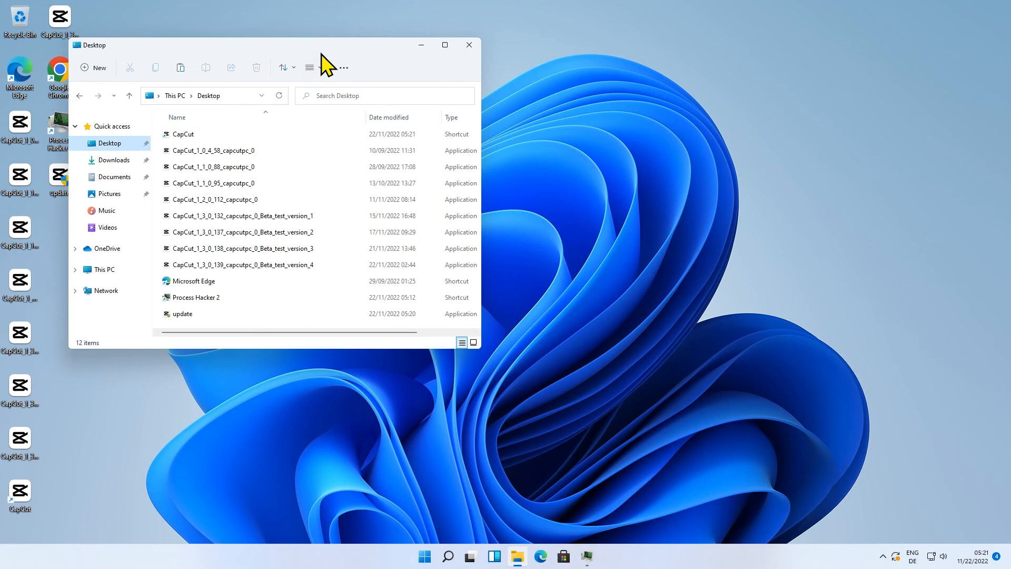
pyautogui.click(444, 44)
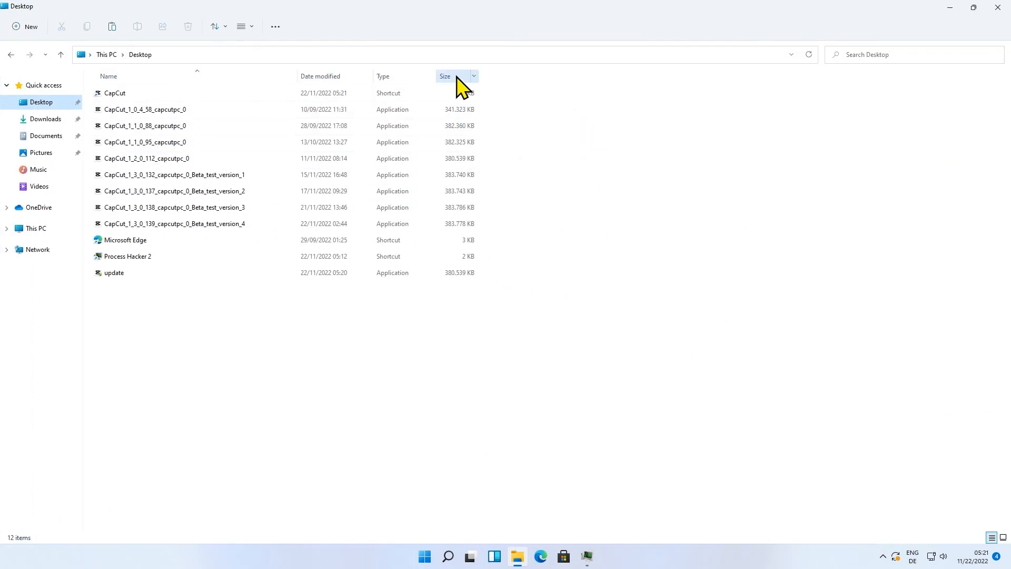
pyautogui.click(445, 76)
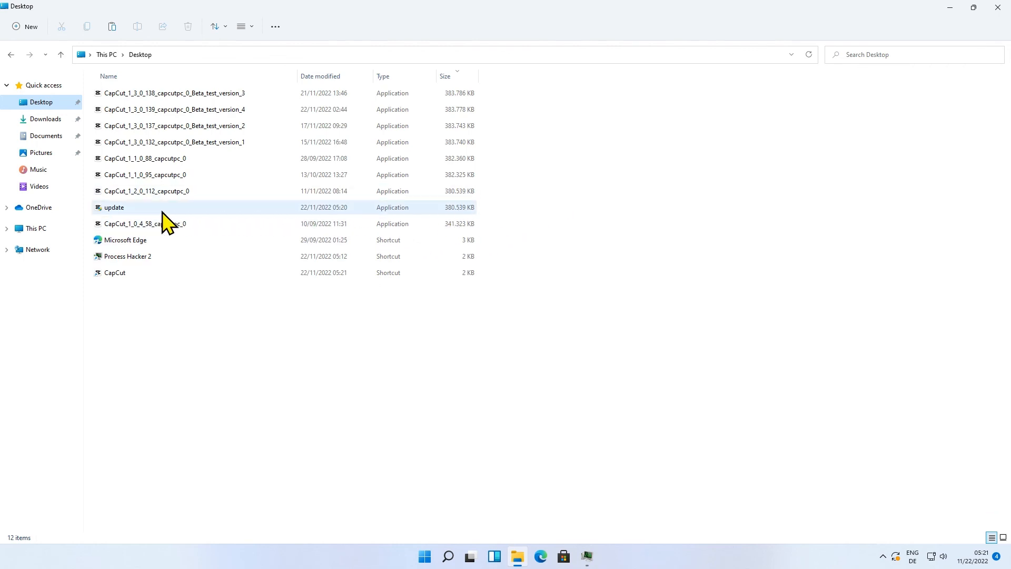
# - Open the Properties of the desktop's update.exe file
pyautogui.rightClick(114, 207)
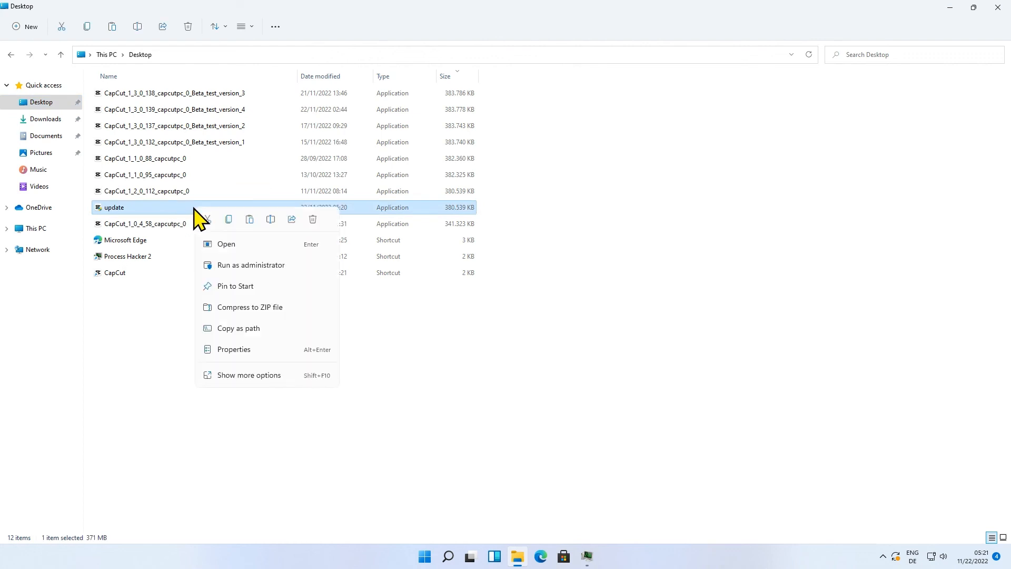
pyautogui.click(234, 349)
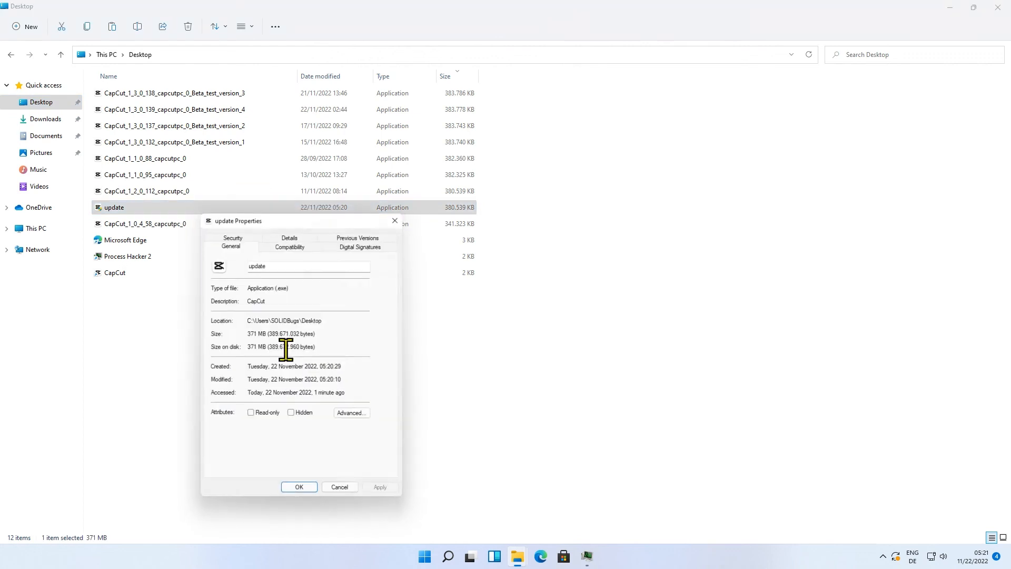